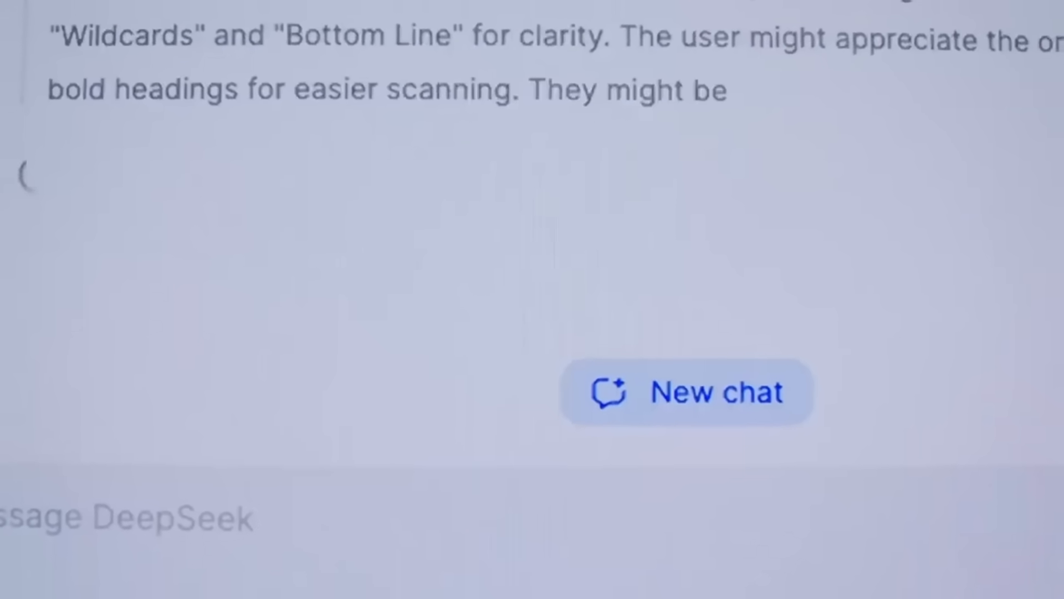
# - Start a new, empty DeepSeek conversation
pyautogui.click(685, 392)
pyautogui.write('what awaits the global economy in the near future?')
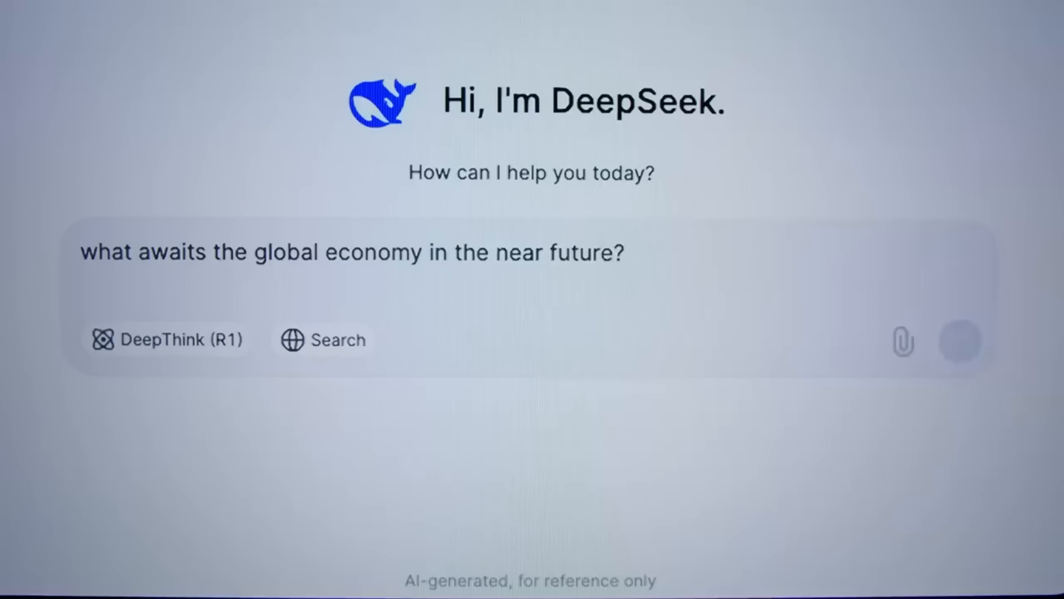
# - Send the question about what awaits the global economy in the near future
pyautogui.click(958, 341)
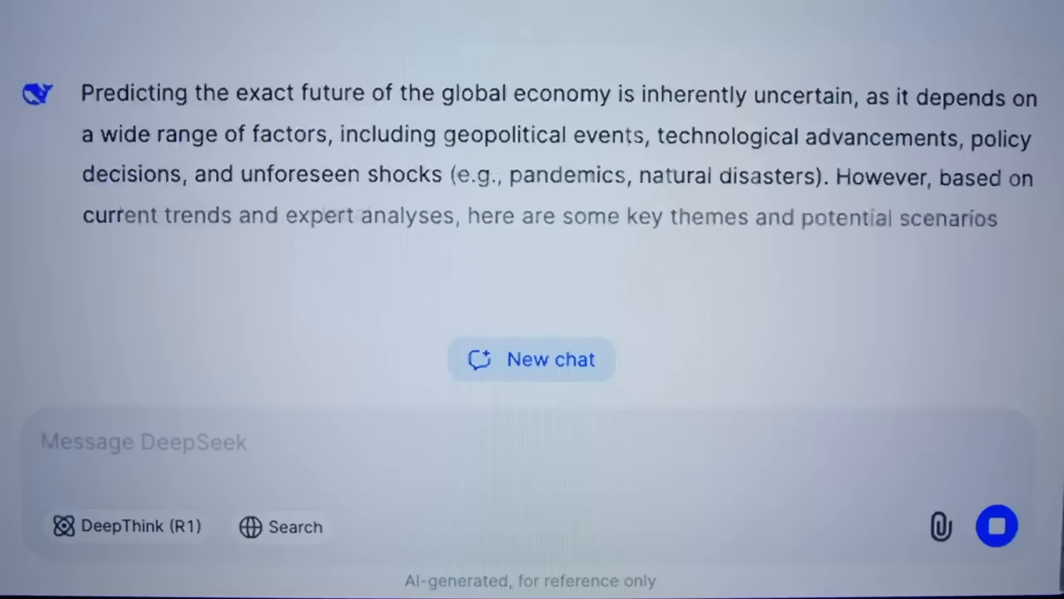